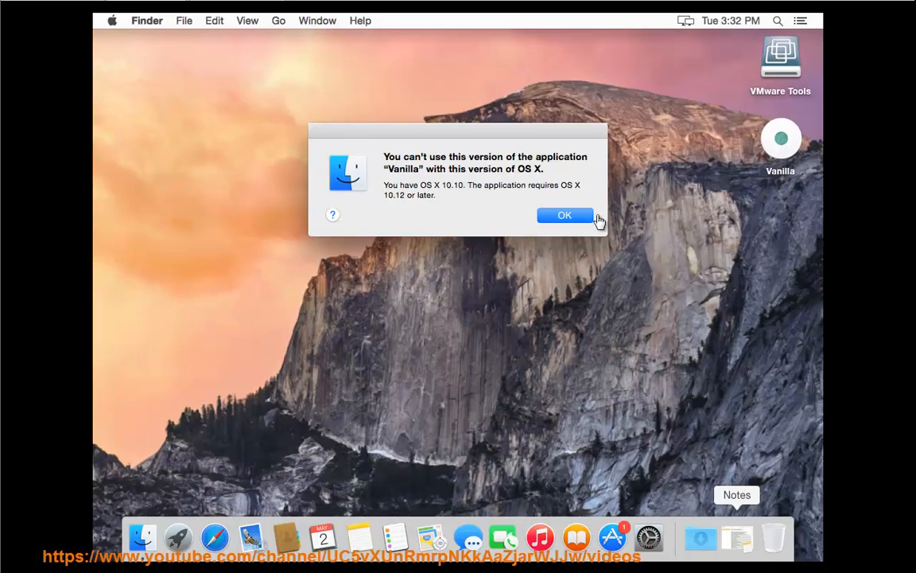
mouse_move(224, 112)
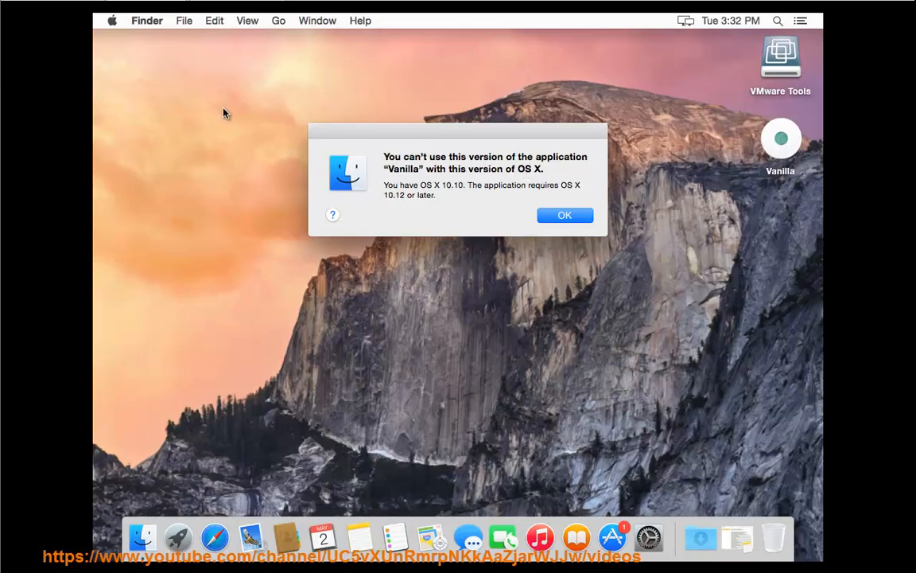